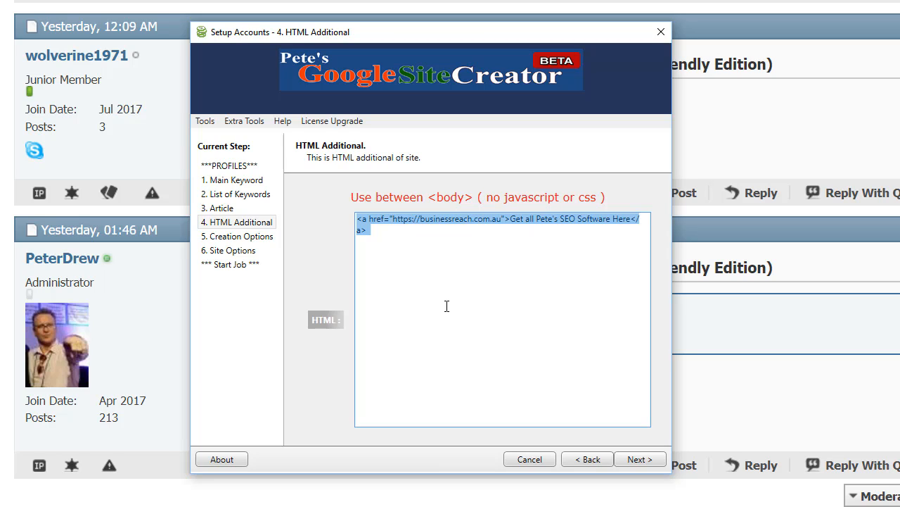
{"action": "mouse_move", "coordinate": [450, 274]}
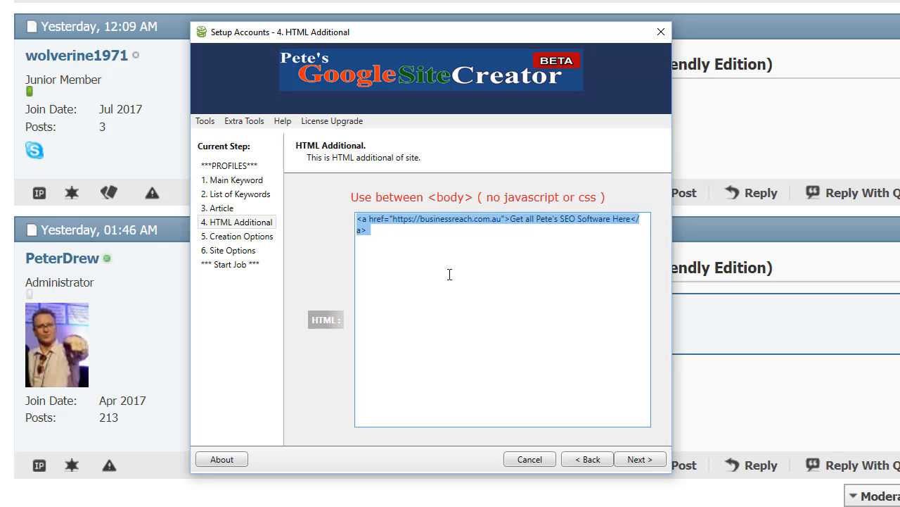
{"action": "mouse_move", "coordinate": [269, 424]}
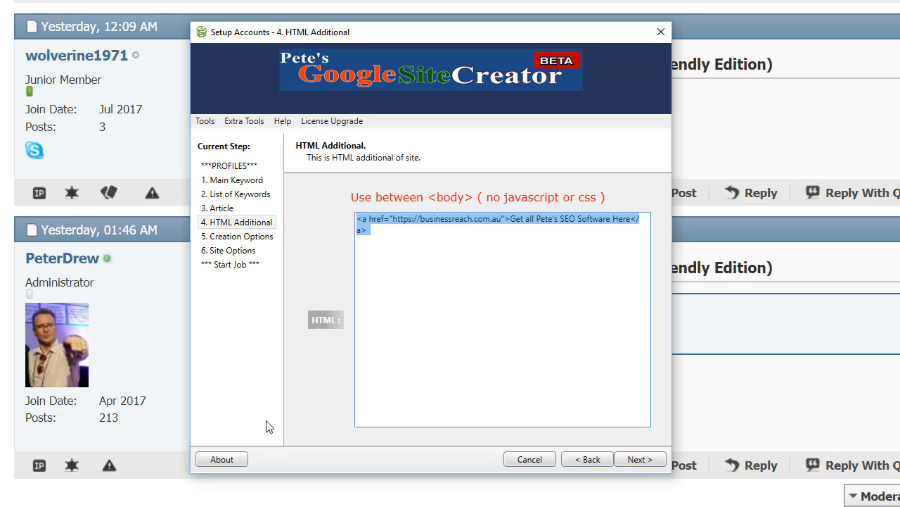
Step: View the software's version details briefly and dismiss them
{"action": "left_click", "coordinate": [222, 459]}
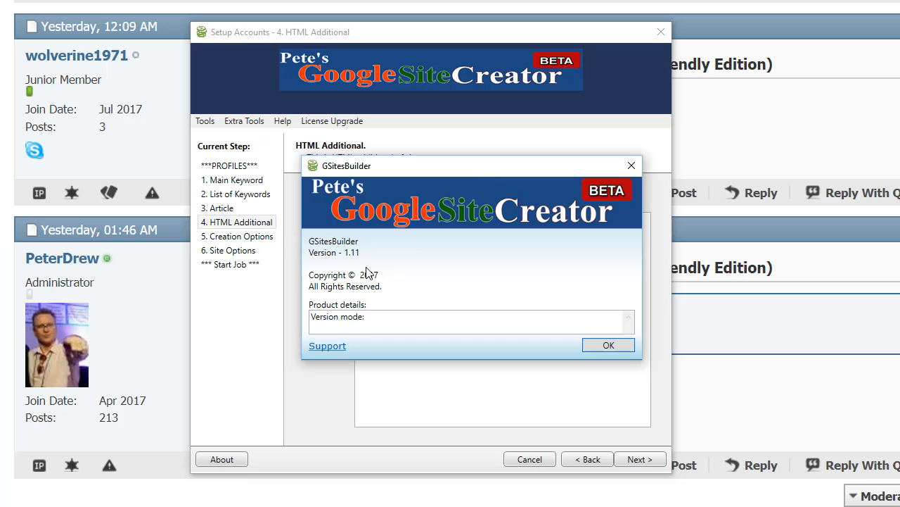
{"action": "left_click", "coordinate": [607, 345]}
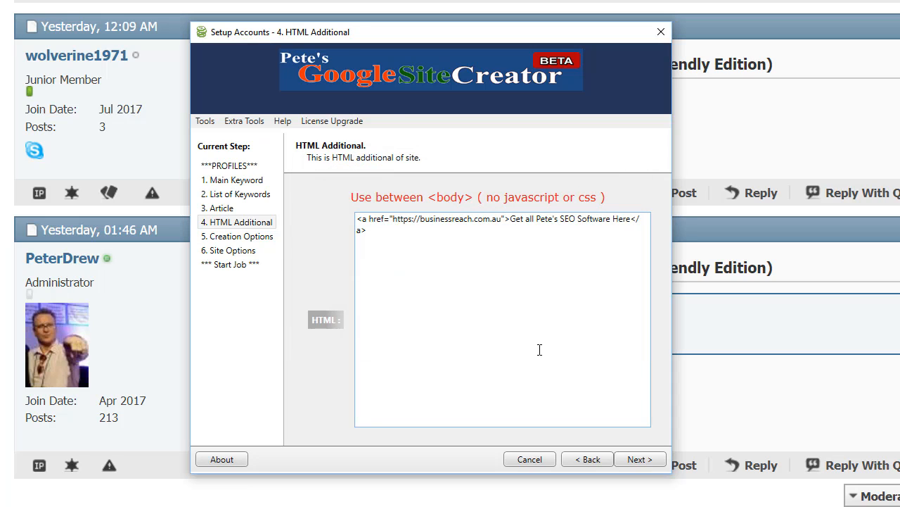
{"action": "mouse_move", "coordinate": [450, 399]}
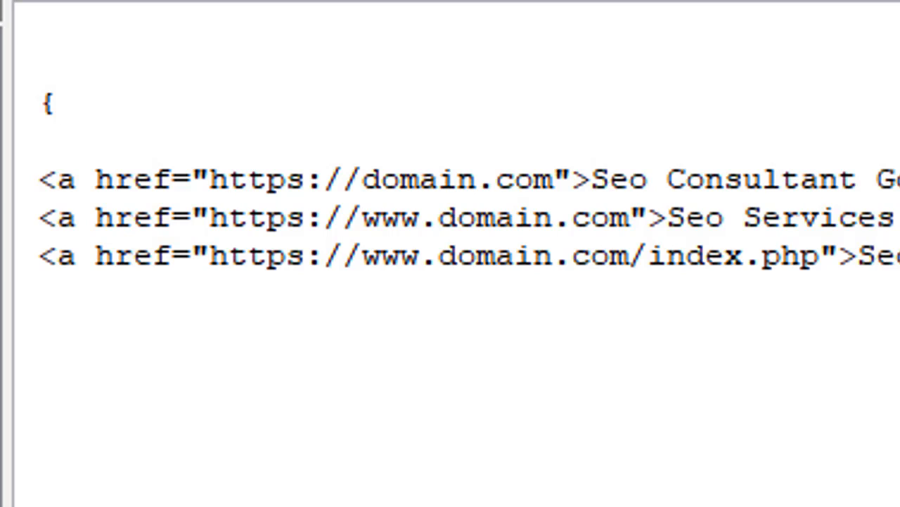
Step: Enter the spintax example {one|two|three} above the three domain hyperlinks
{"action": "type", "text": "one|"}
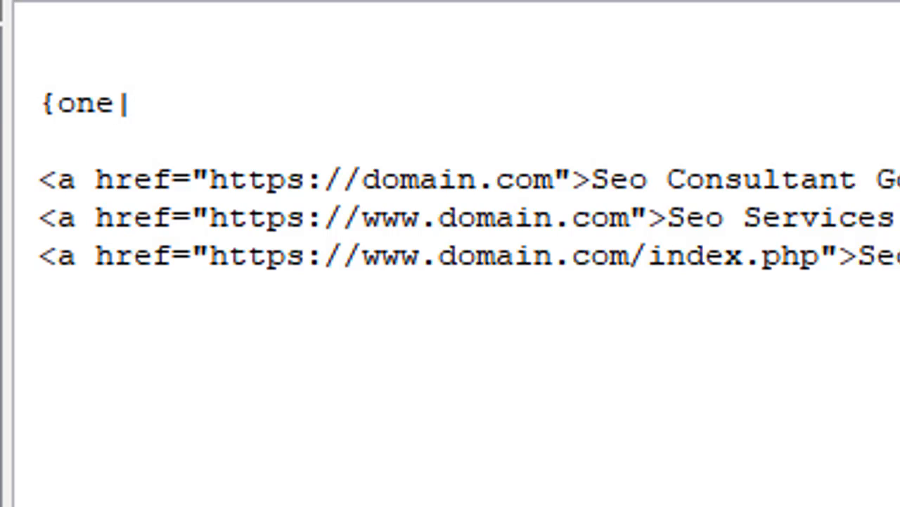
{"action": "type", "text": "two"}
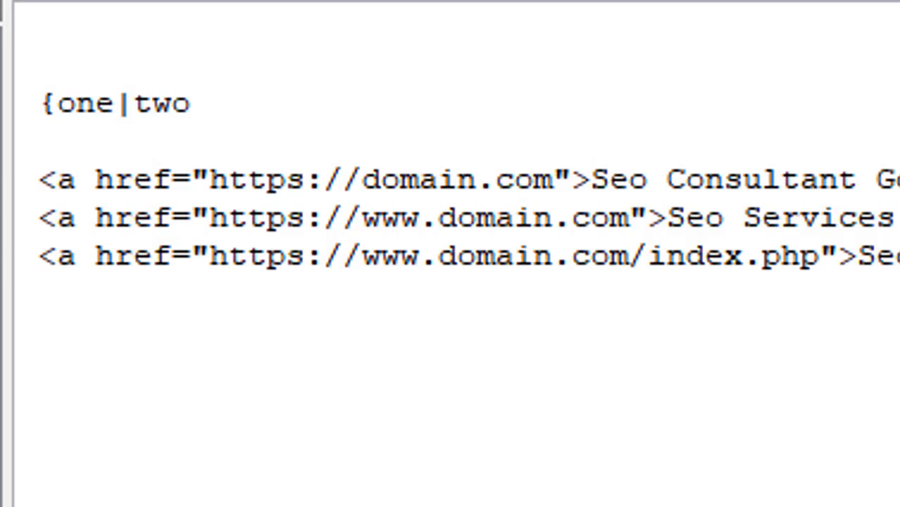
{"action": "type", "text": "|thr"}
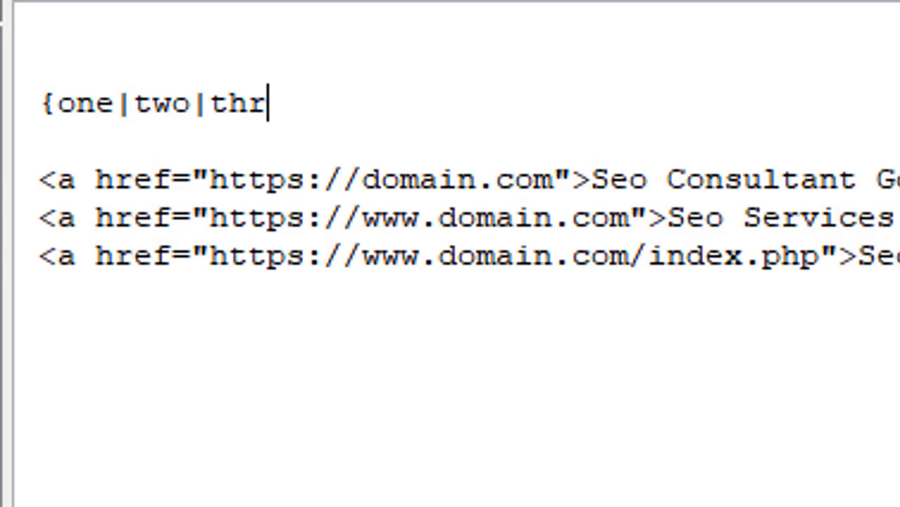
{"action": "type", "text": "ee}"}
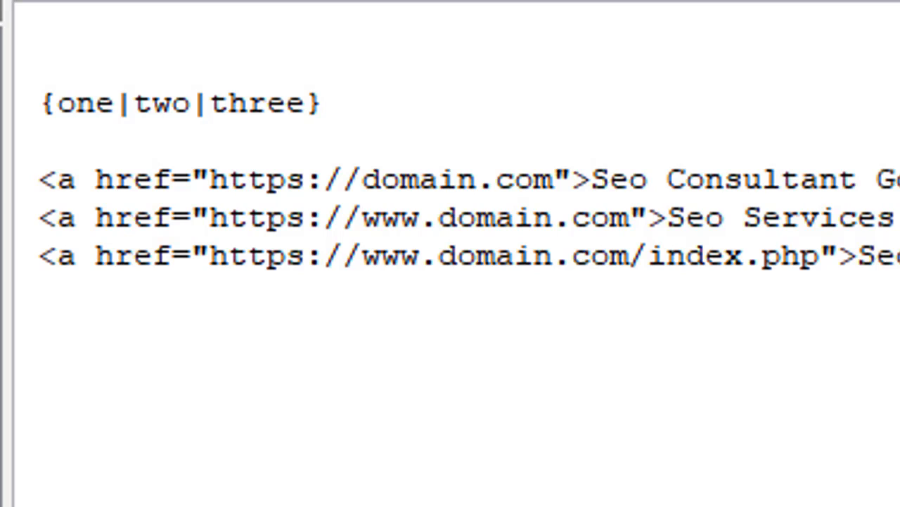
Step: Highlight the words 'one' and 'three' to point out the spintax options
{"action": "double_click", "coordinate": [81, 106]}
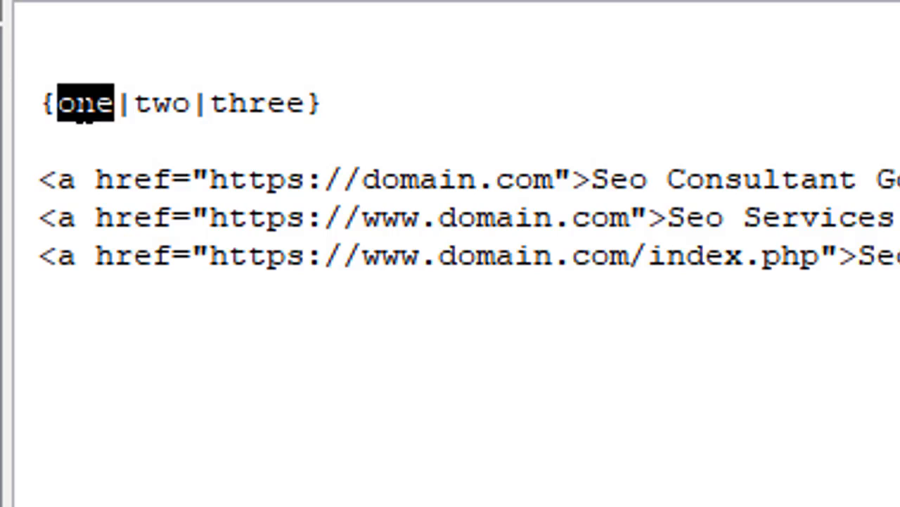
{"action": "left_click", "coordinate": [237, 105]}
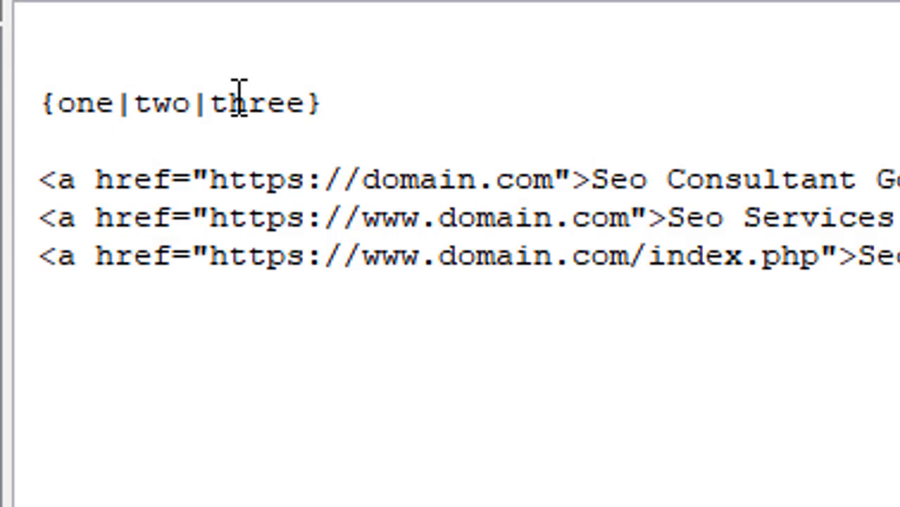
{"action": "double_click", "coordinate": [260, 106]}
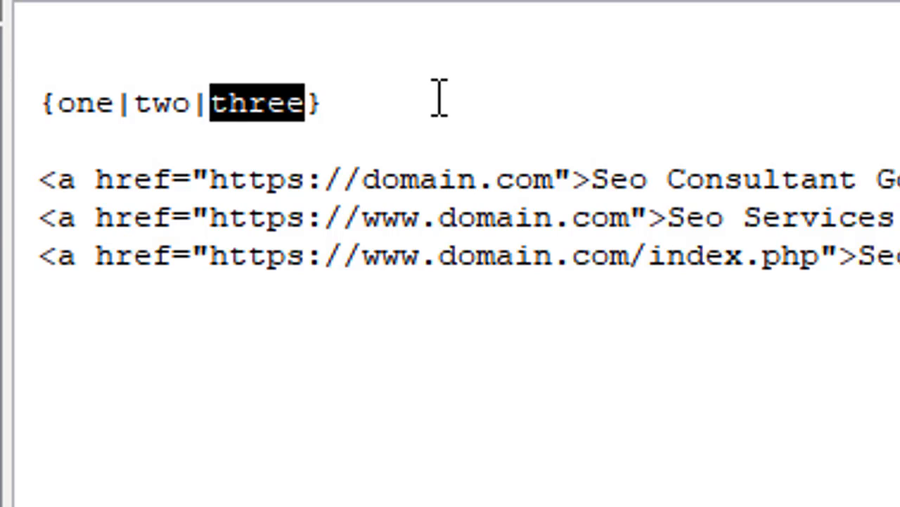
{"action": "mouse_move", "coordinate": [378, 106]}
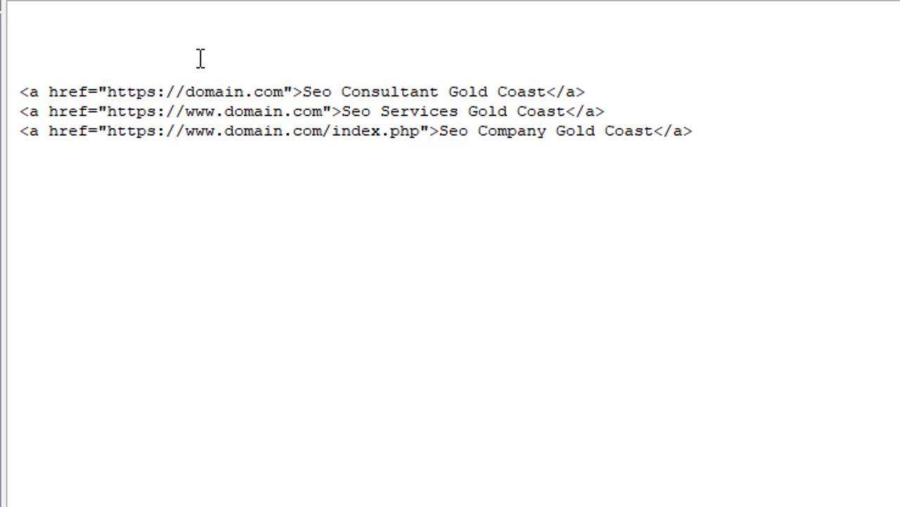
Step: Wrap the three Gold Coast hyperlinks in one pipe-separated spintax group inside curly braces
{"action": "left_click", "coordinate": [22, 91]}
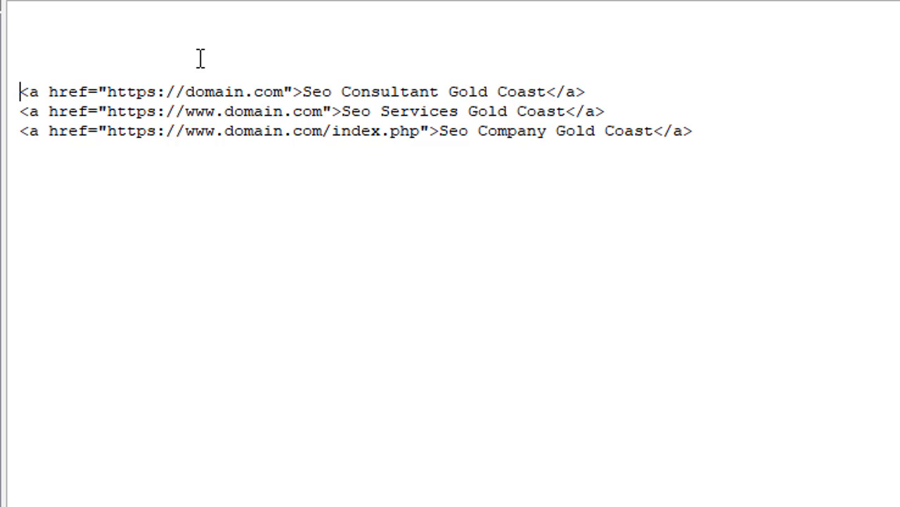
{"action": "type", "text": "{"}
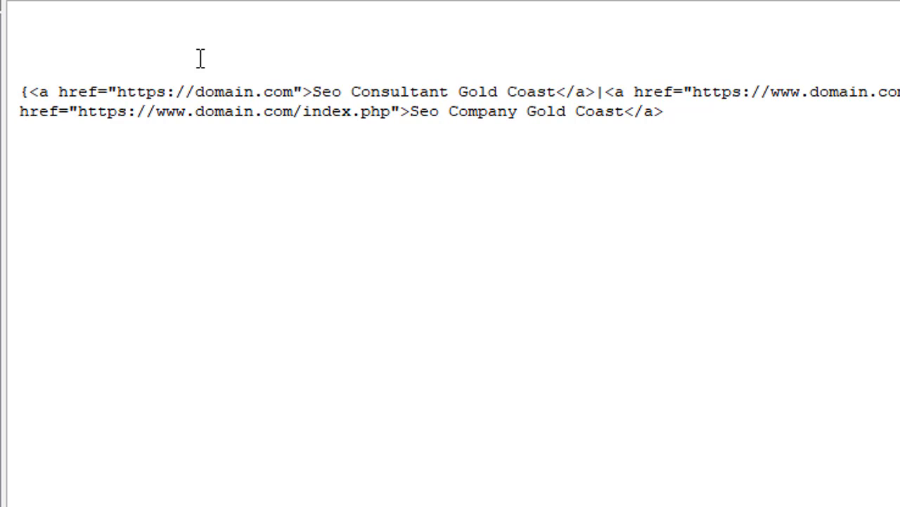
{"action": "type", "text": "}"}
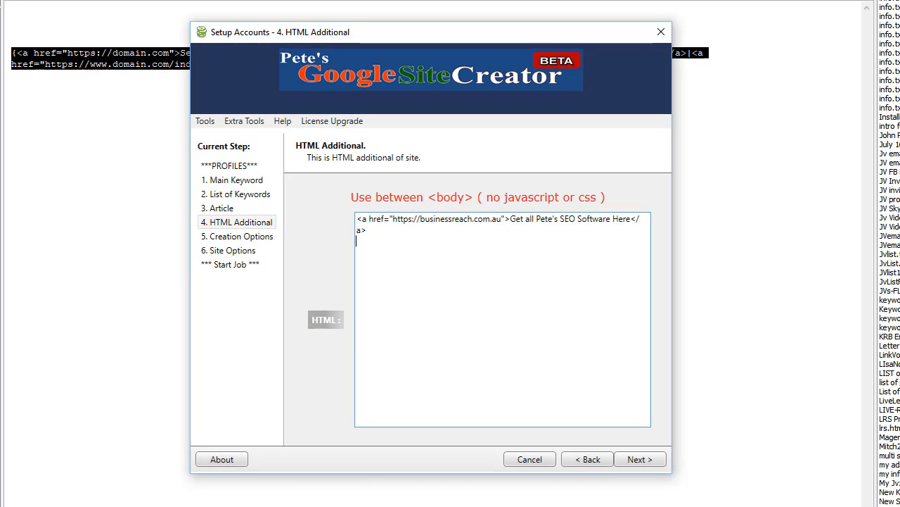
{"action": "type", "text": "{<a href=\"https://domain.com\">Seo Consultant Gold Coast</a>|<a href=\"https://www.domain.com\">Seo Services Gold Coast</a>|<a href=\"https://www.domain.com/index.php\">Seo Company Gold Coast</a>}"}
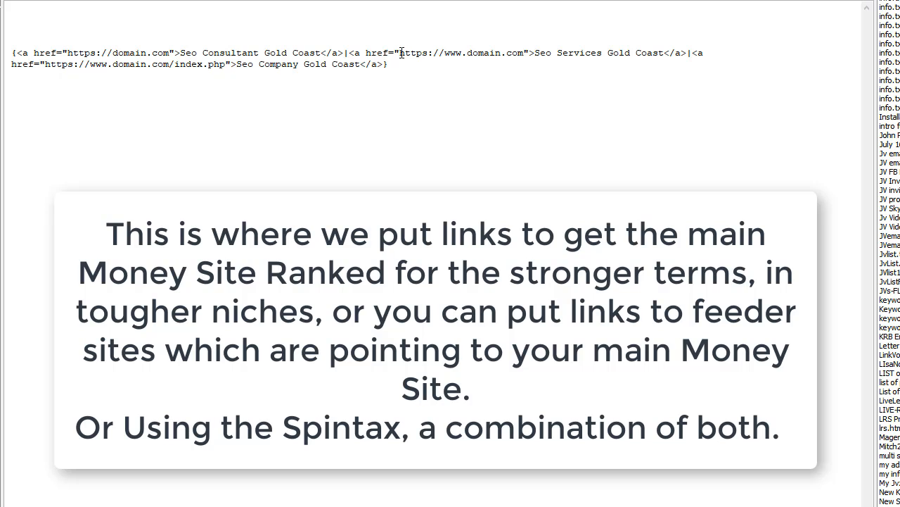
{"action": "mouse_move", "coordinate": [602, 43]}
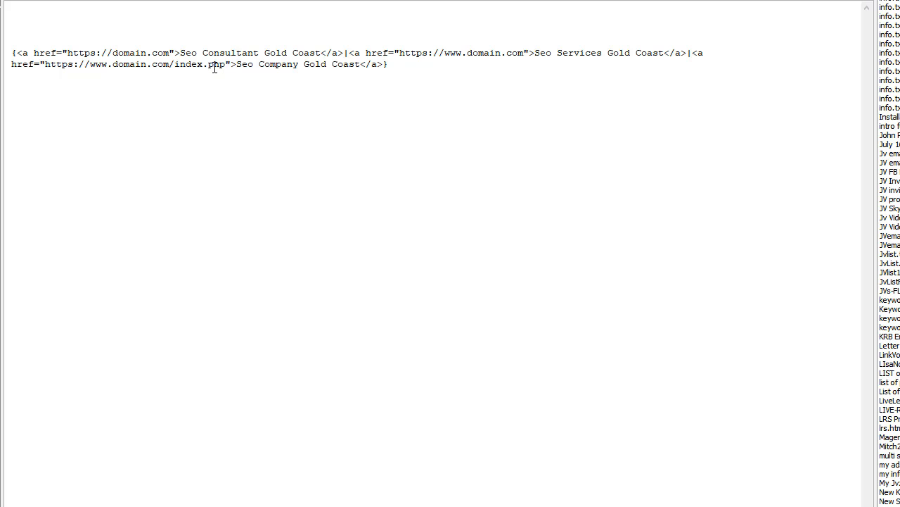
Step: Add the note 'New Update, Version 1.11' below the links, then a 'Restart your software' reminder
{"action": "type", "text": "New UYpda"}
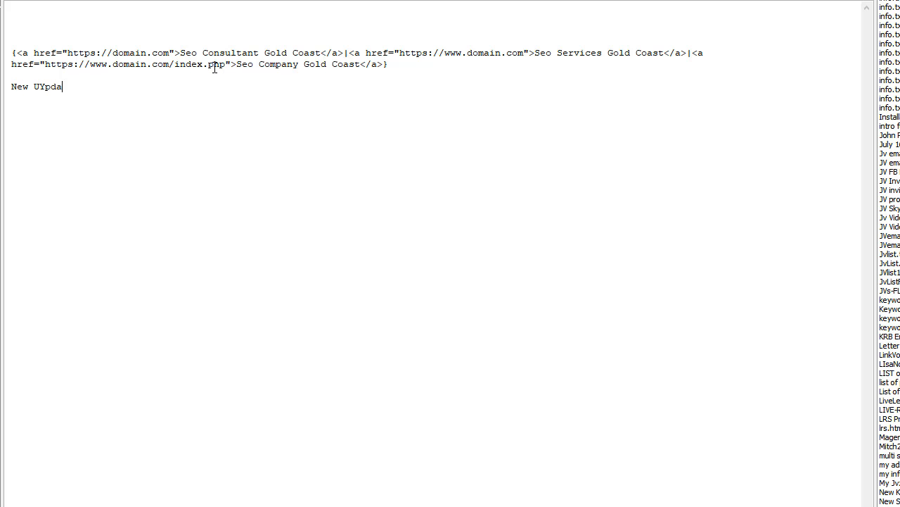
{"action": "type", "text": "Update, VErsio"}
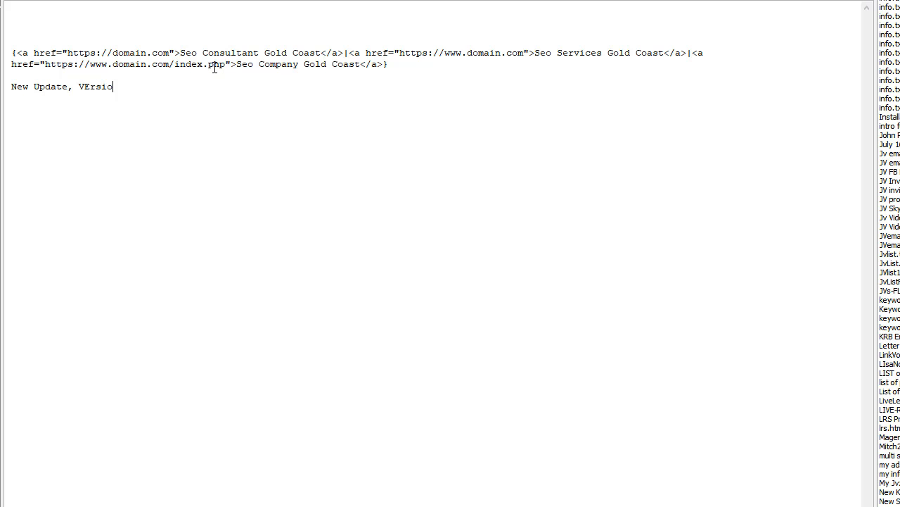
{"action": "key", "text": "BackSpace"}
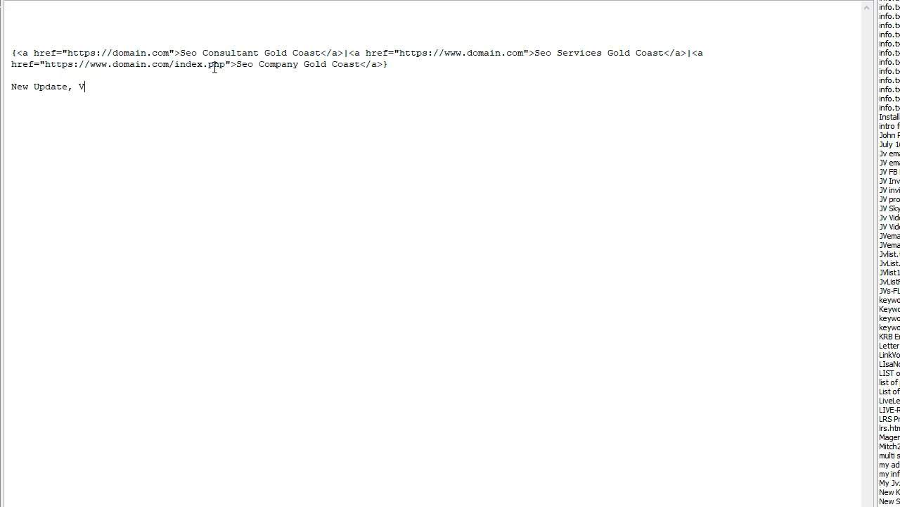
{"action": "type", "text": "ersion 1.11"}
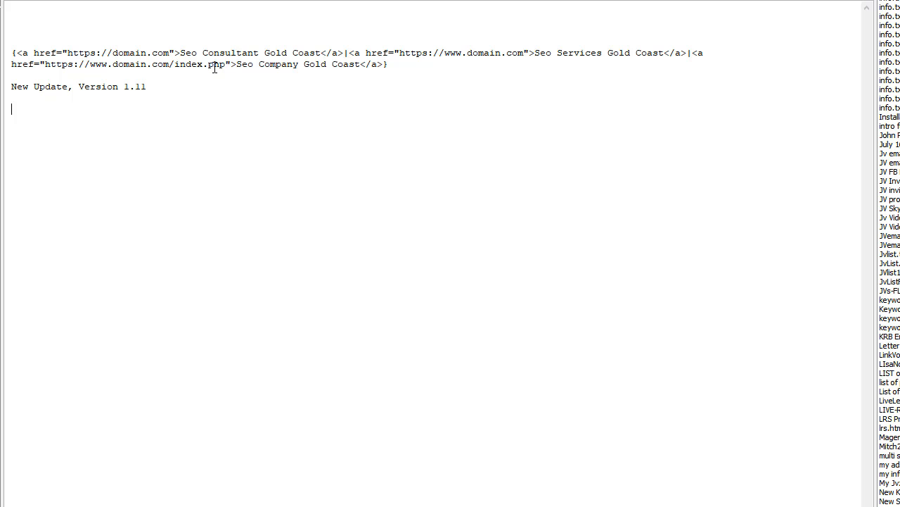
{"action": "type", "text": "Restart your sof"}
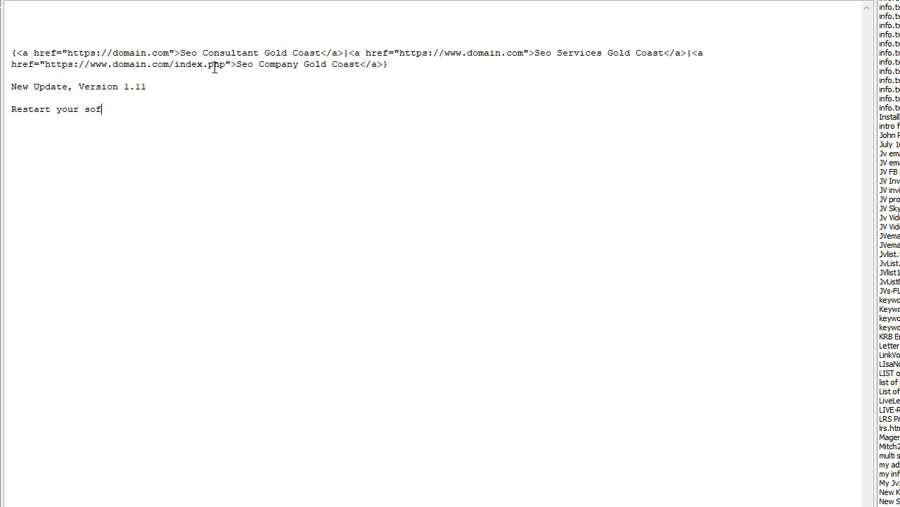